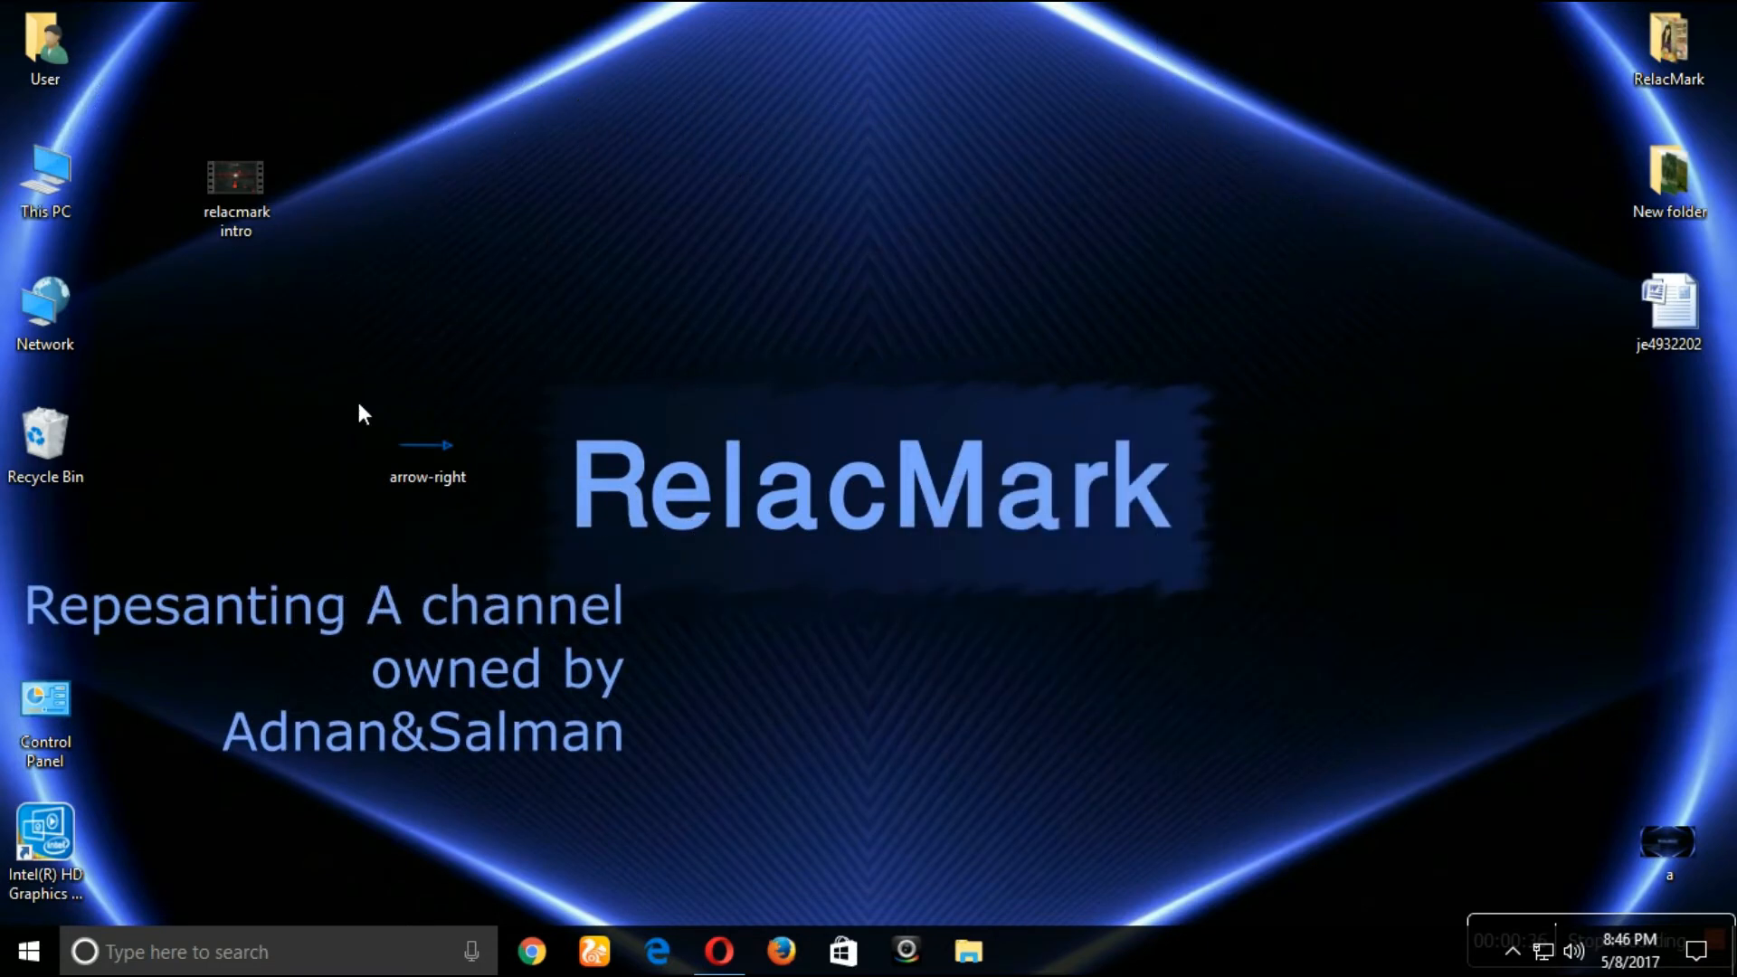
mouse_move(871, 463)
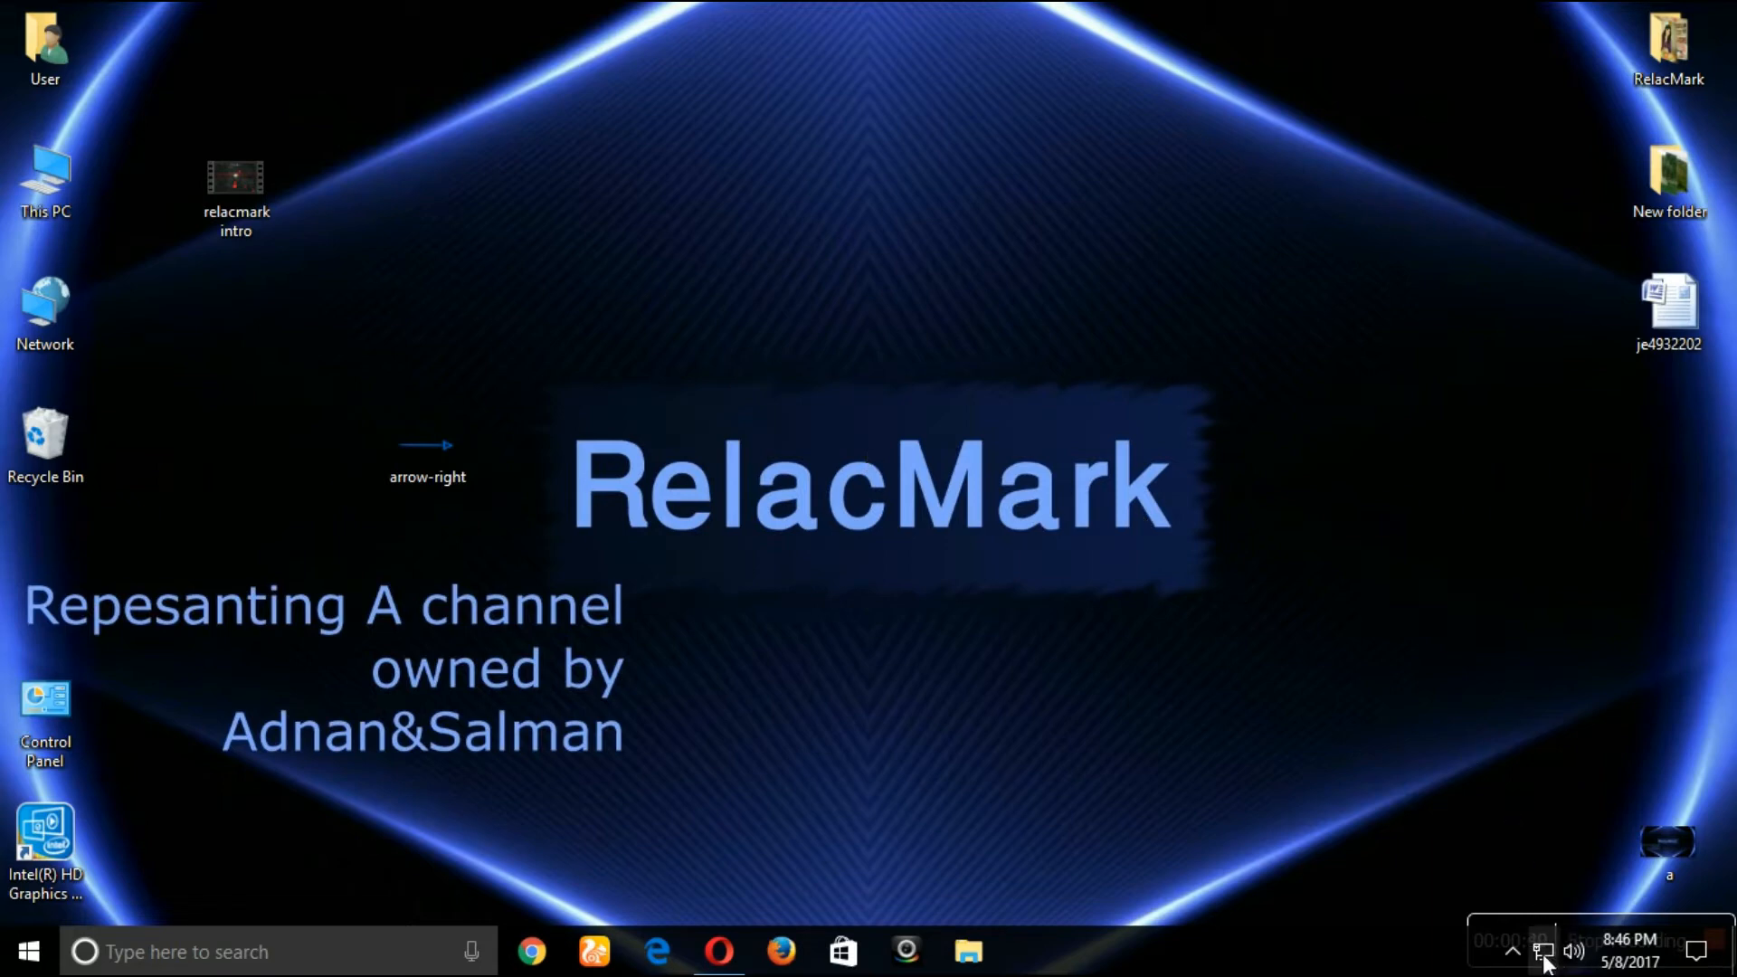
- Check the available wireless networks from the tray, then bring up Windows search
click(1542, 952)
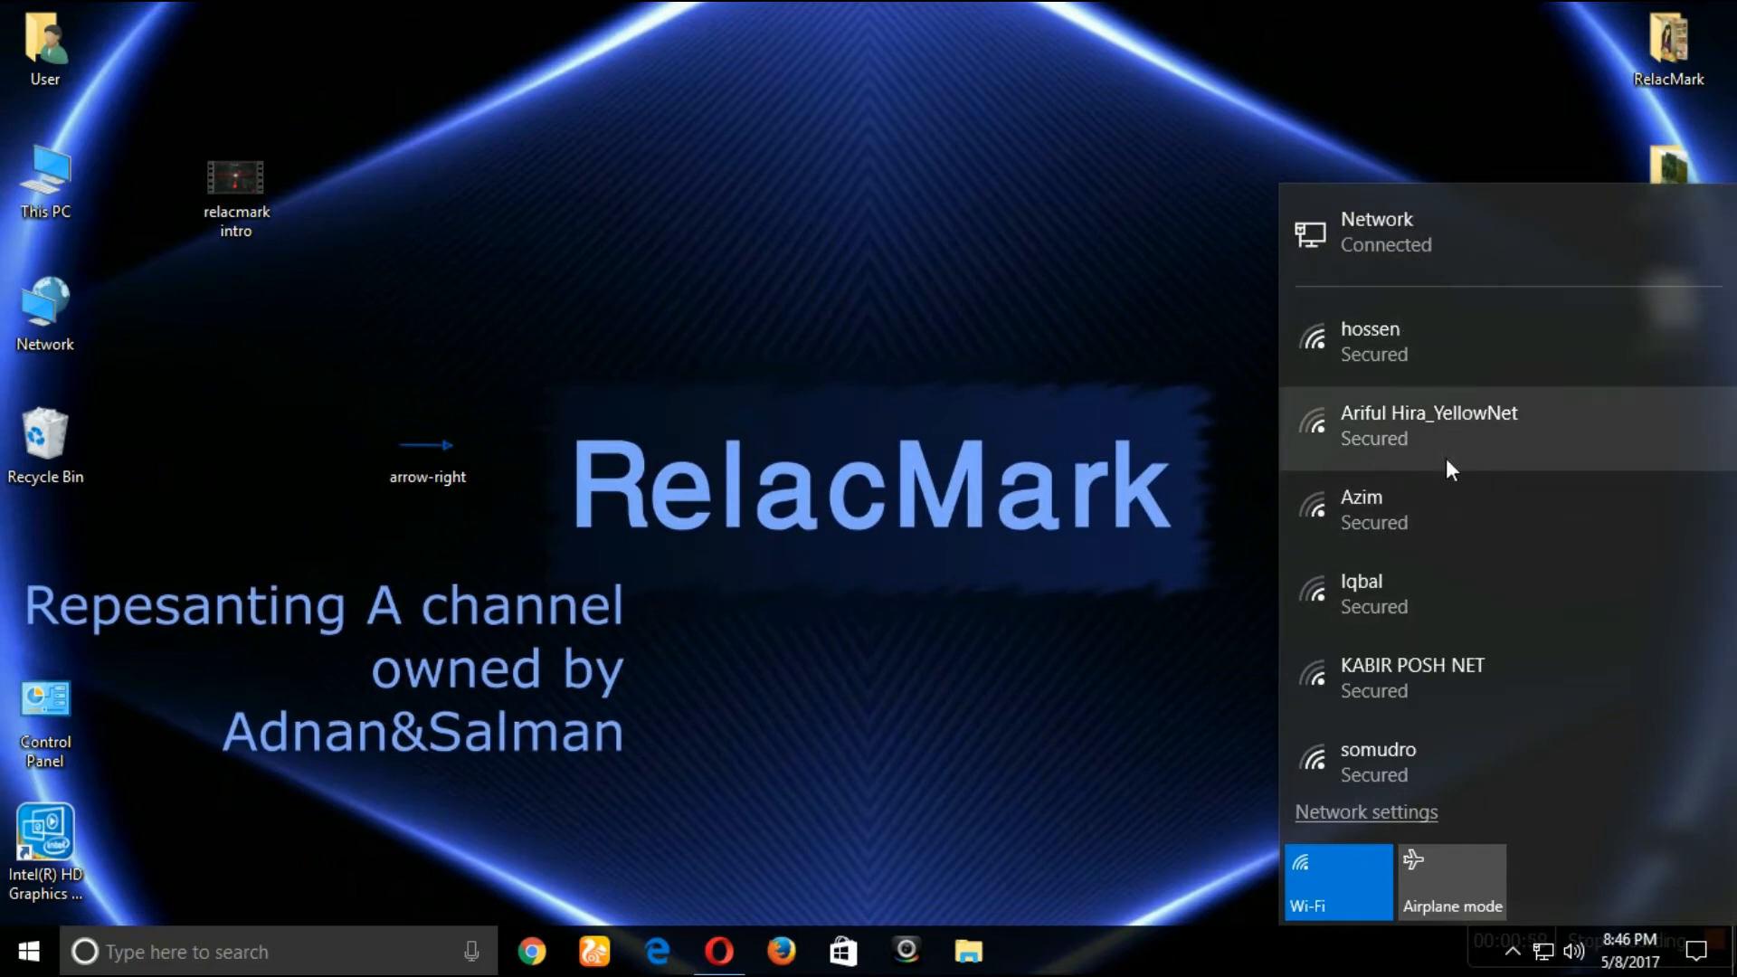
click(481, 530)
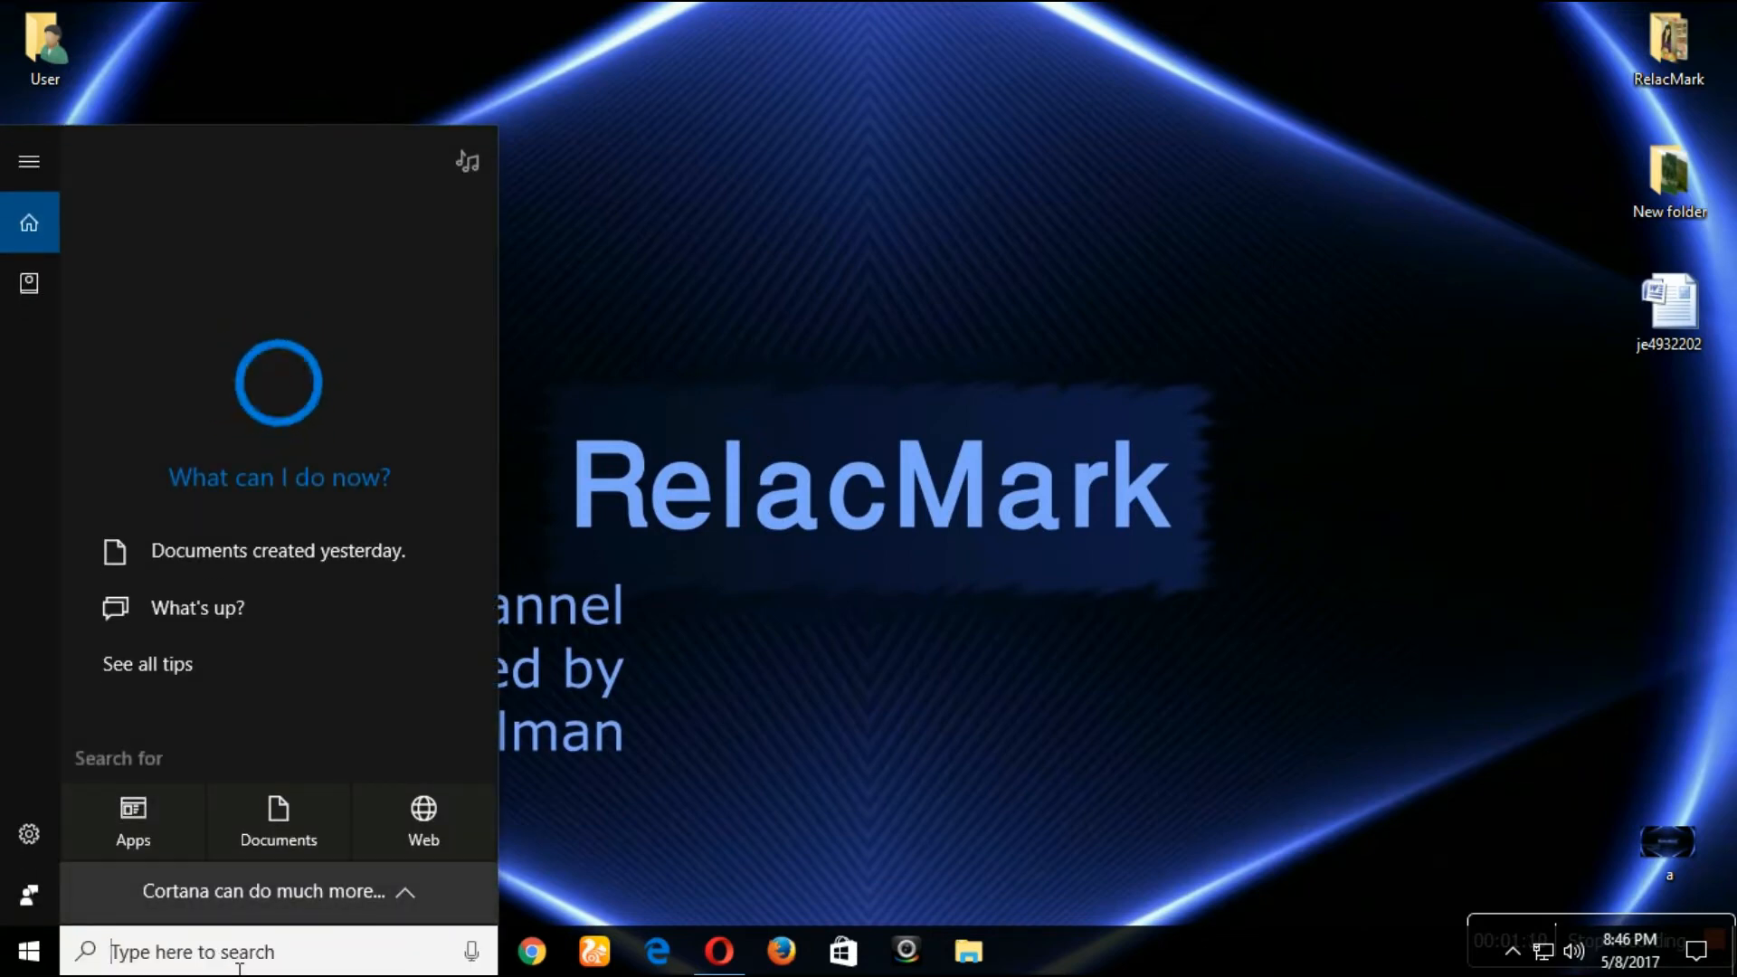
- Search 'hotspot' and go to the Change mobile hotspot settings page
text(h)
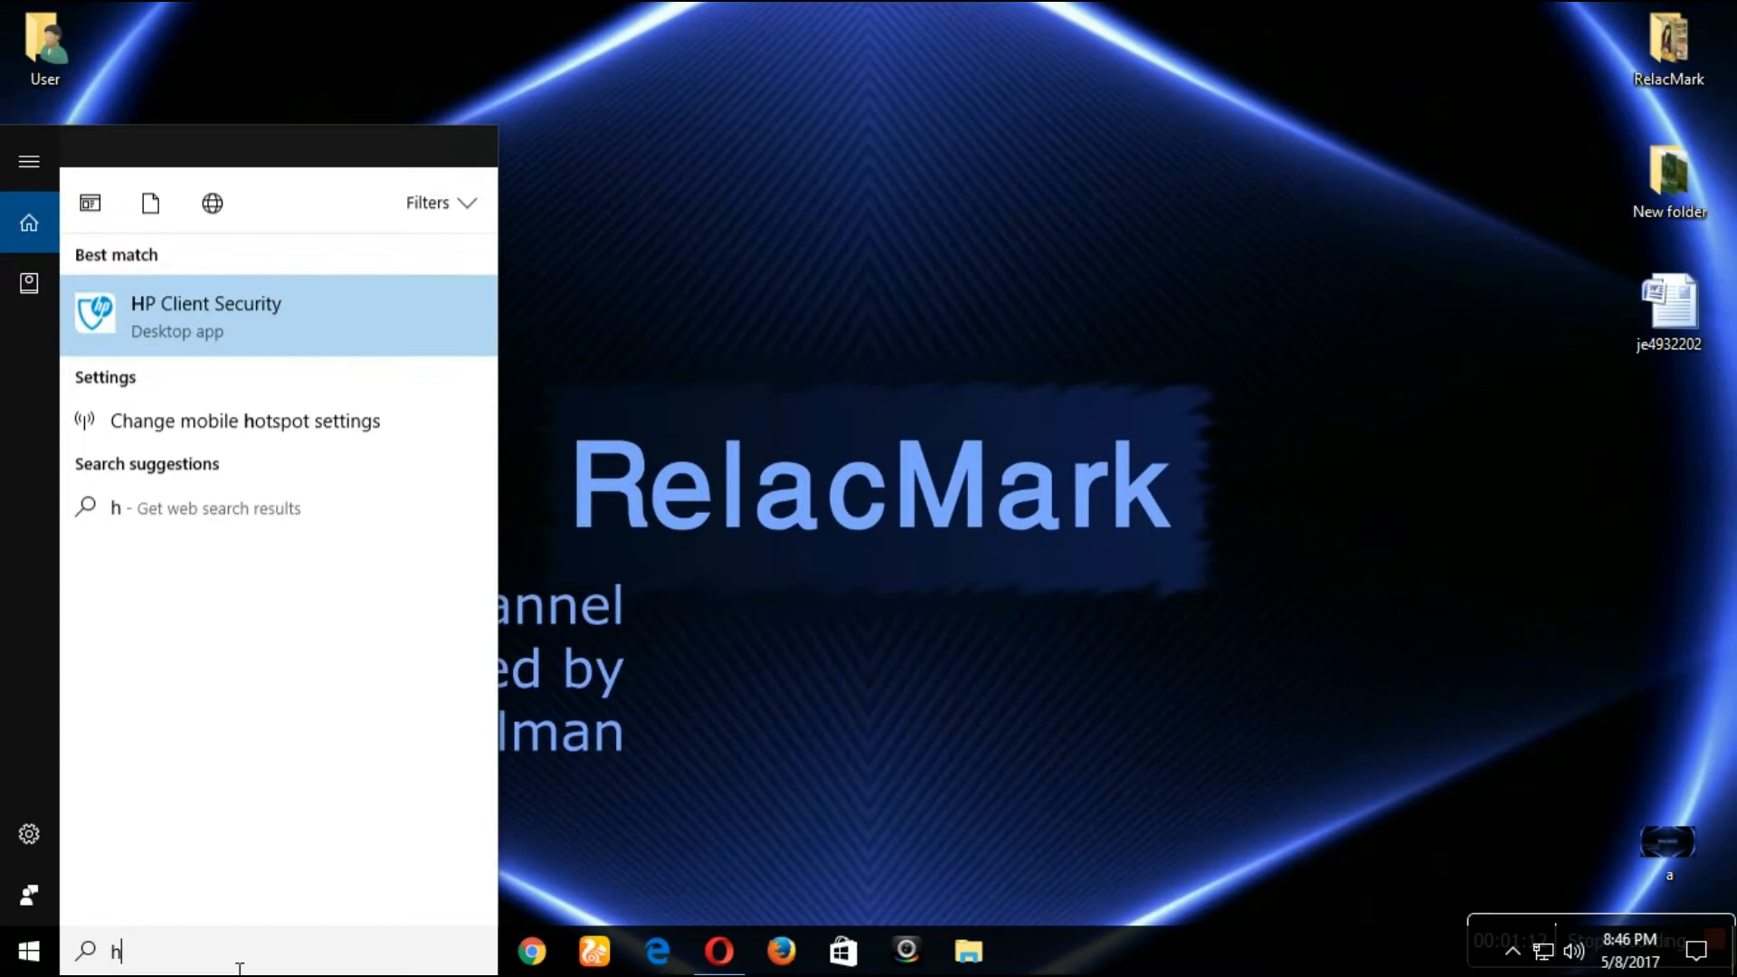
text(otspot)
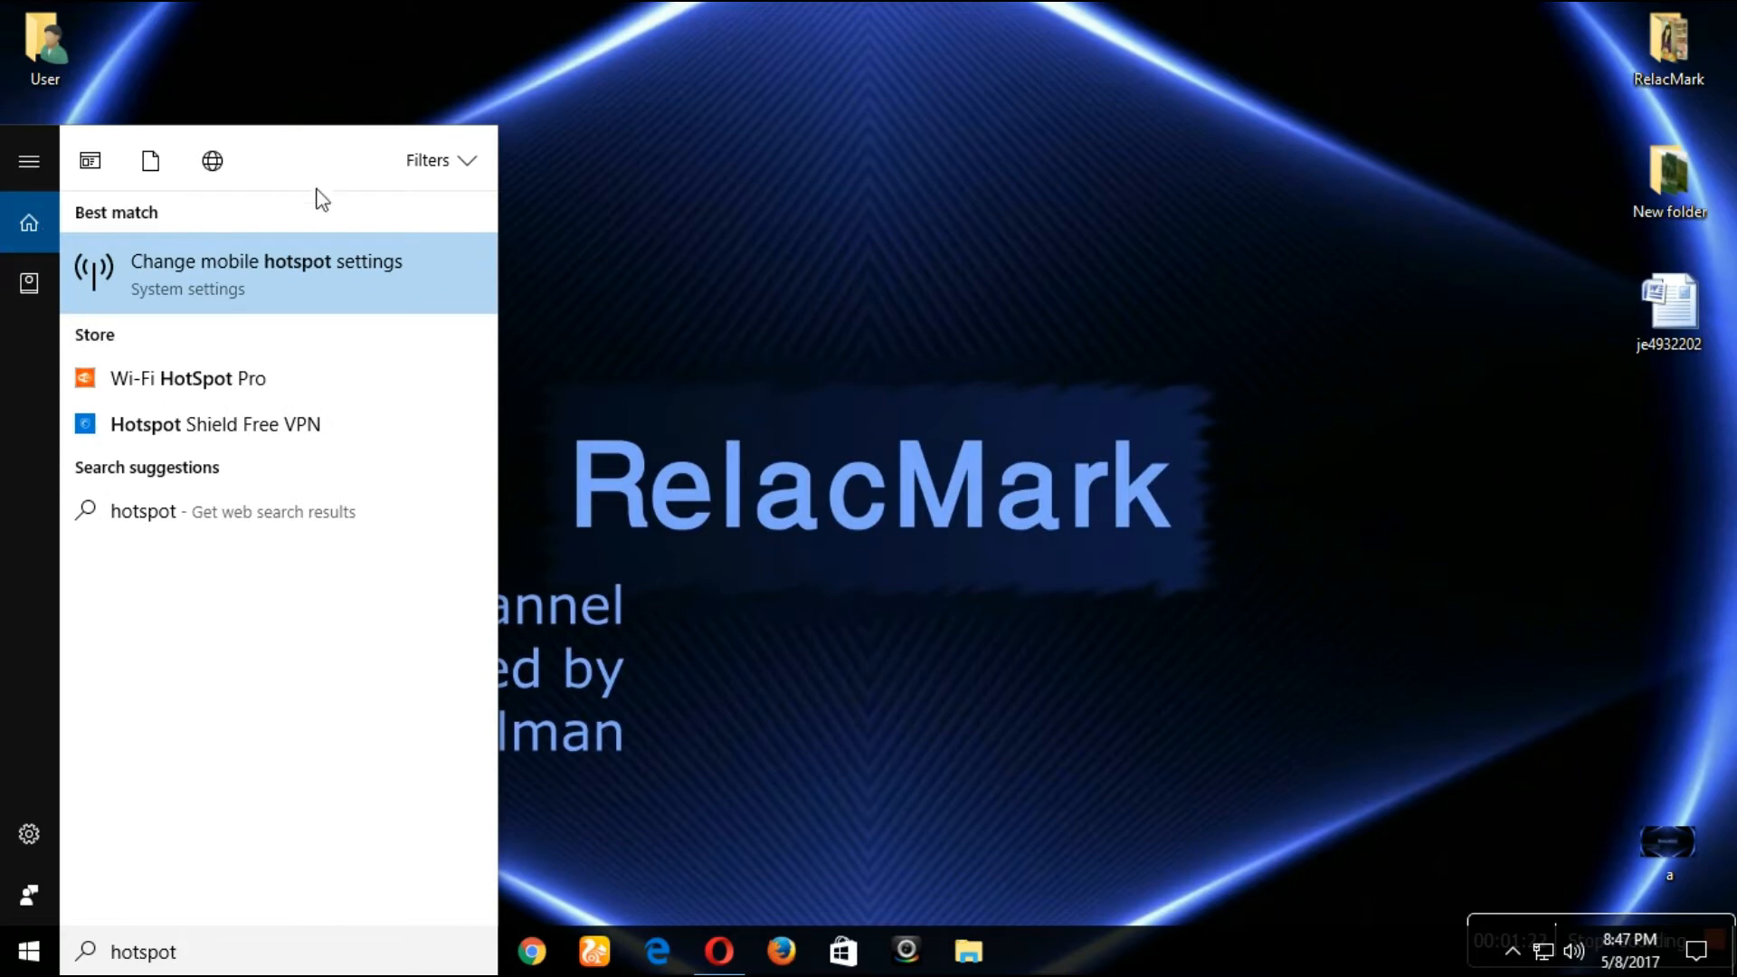
mouse_move(106, 208)
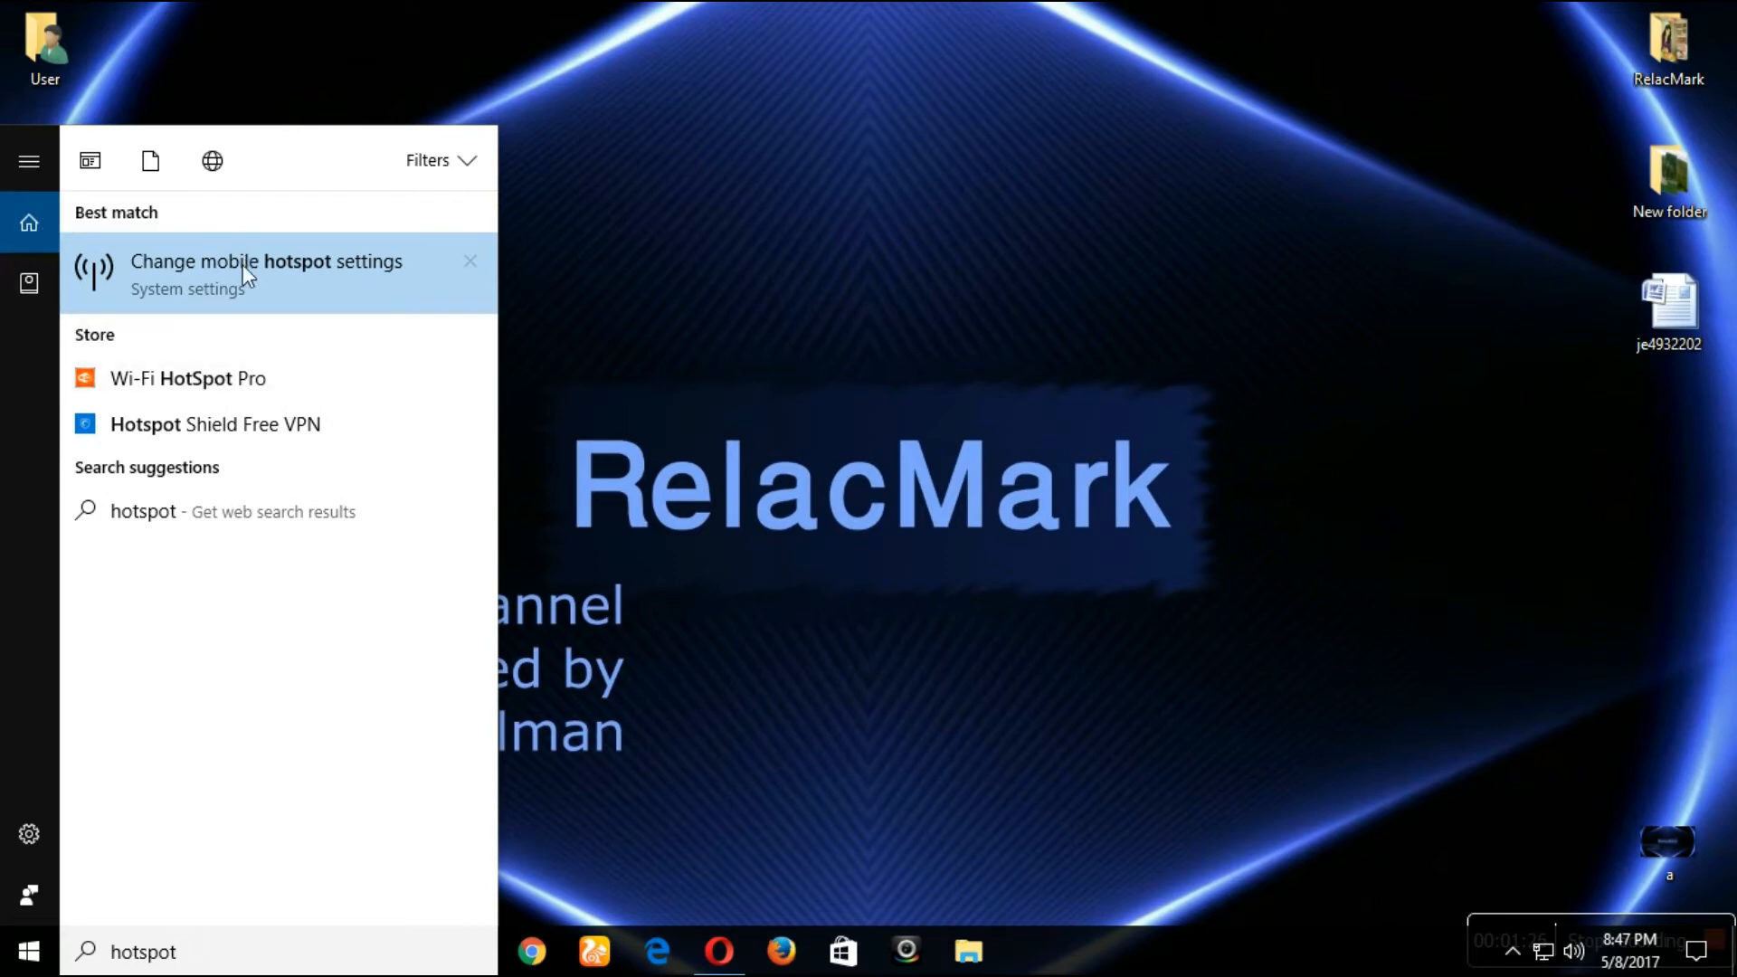
click(266, 260)
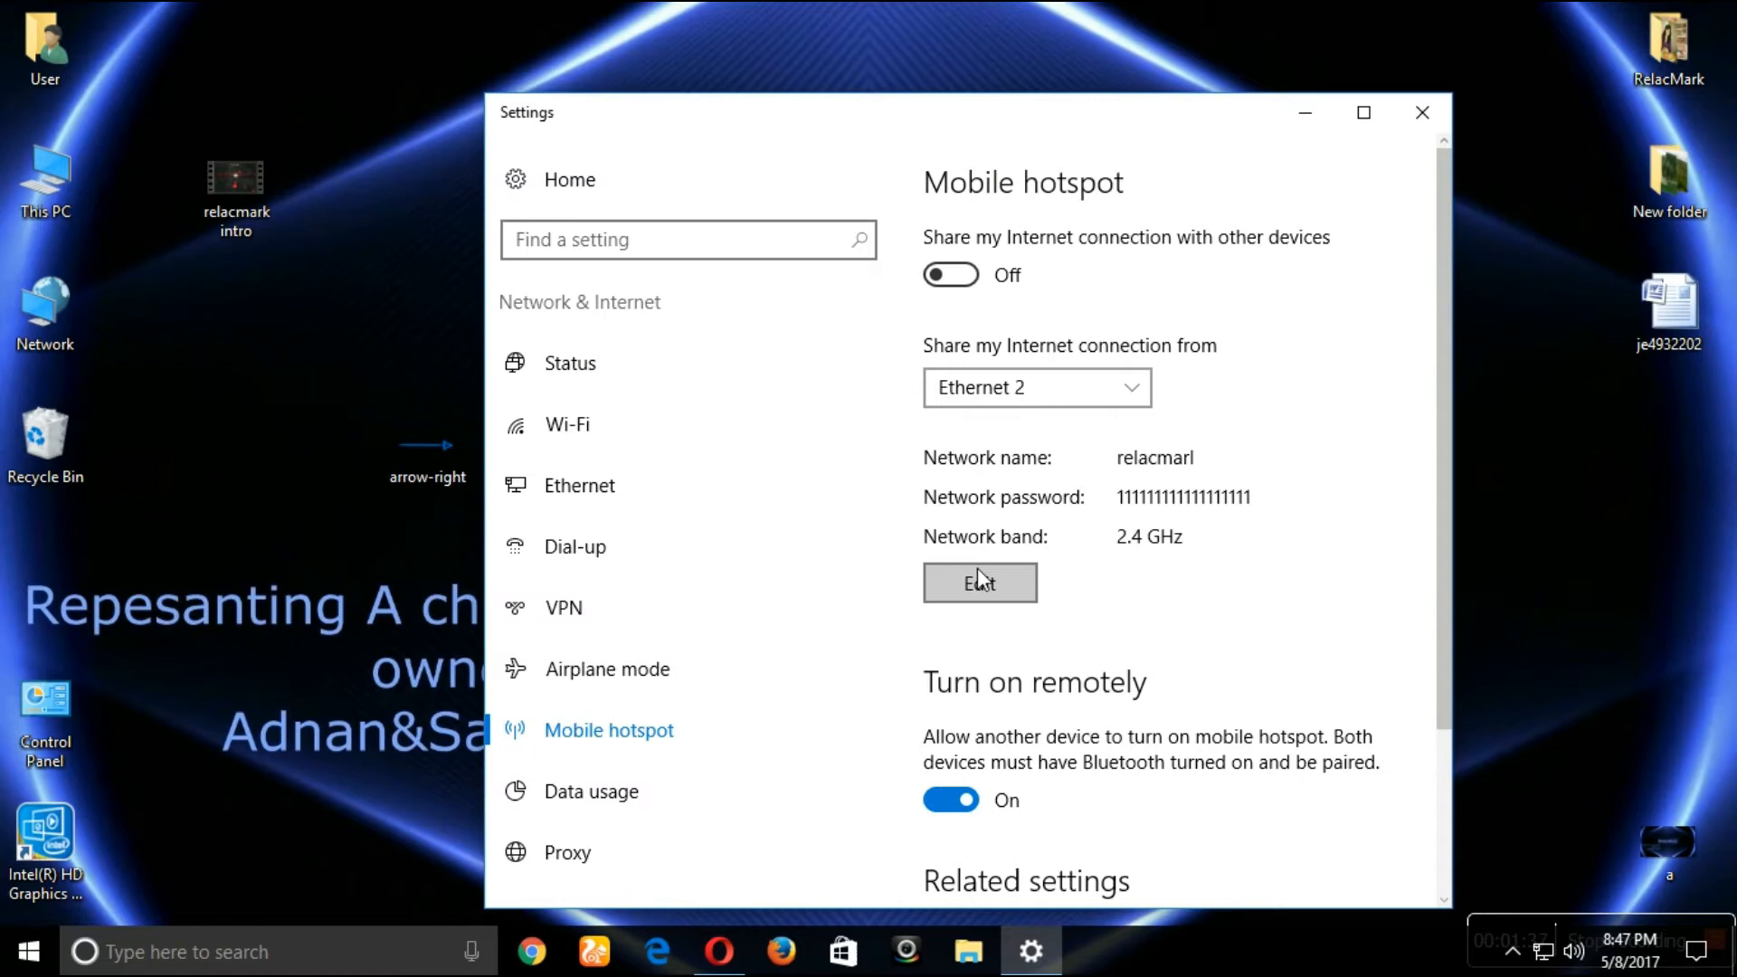
- Edit the hotspot network info, changing the network name to 'RelcMark'
click(978, 582)
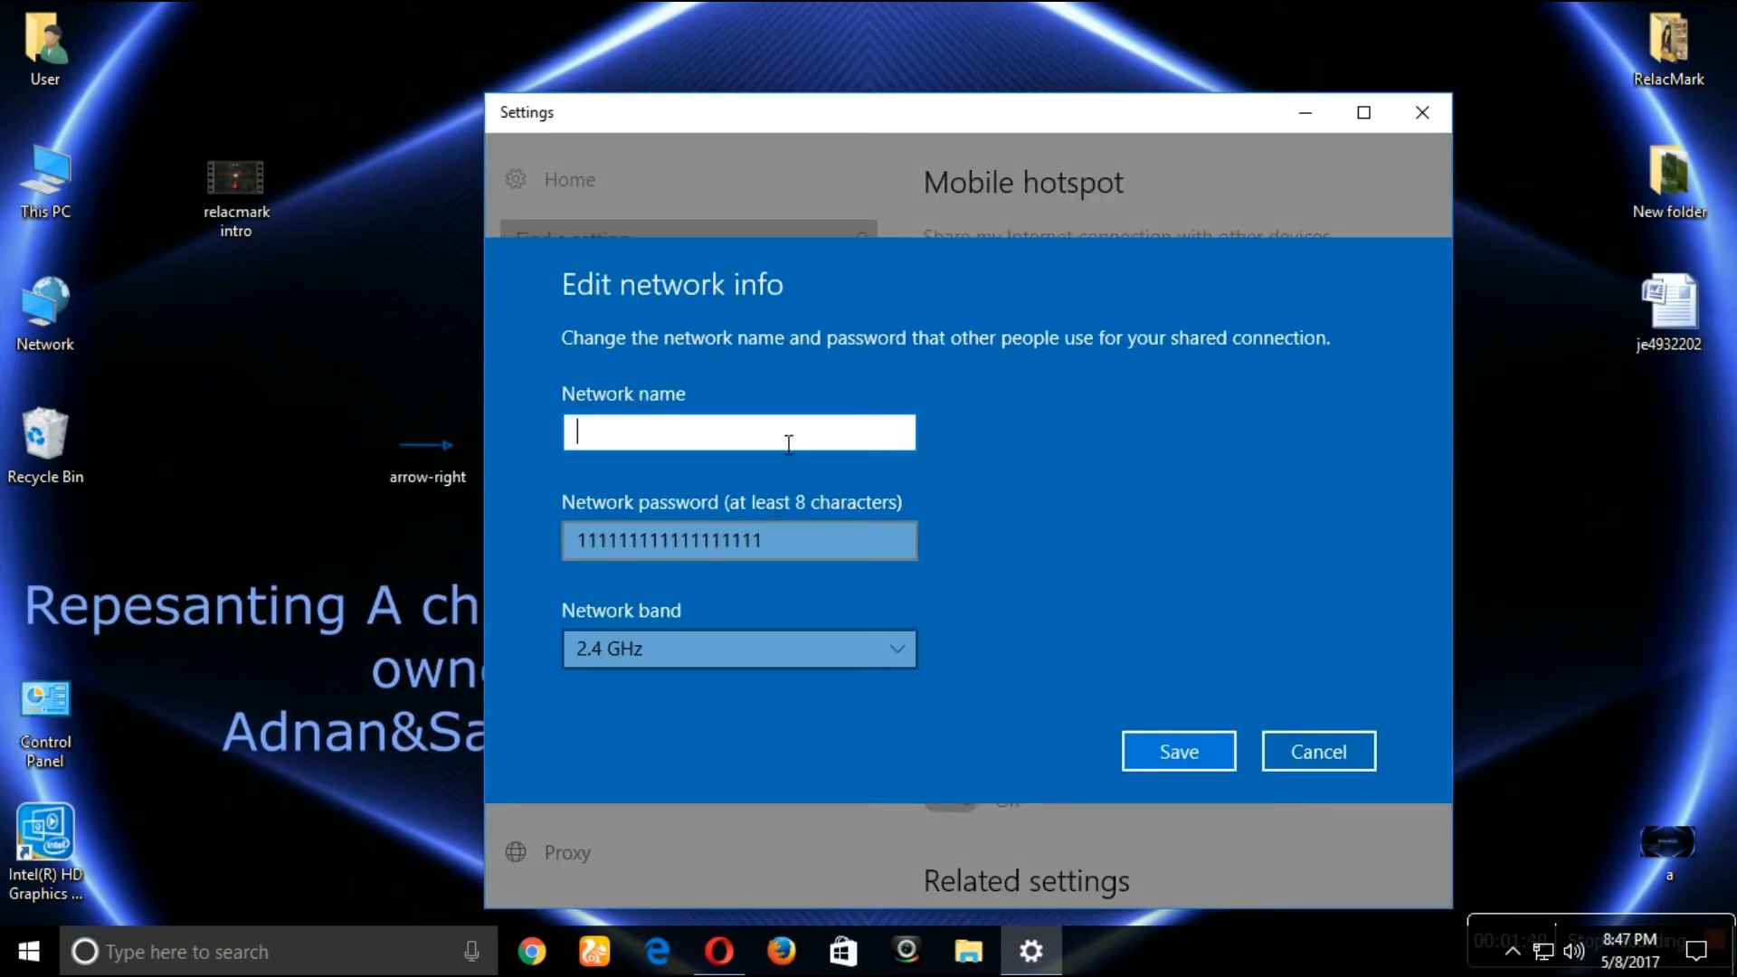
text(RE)
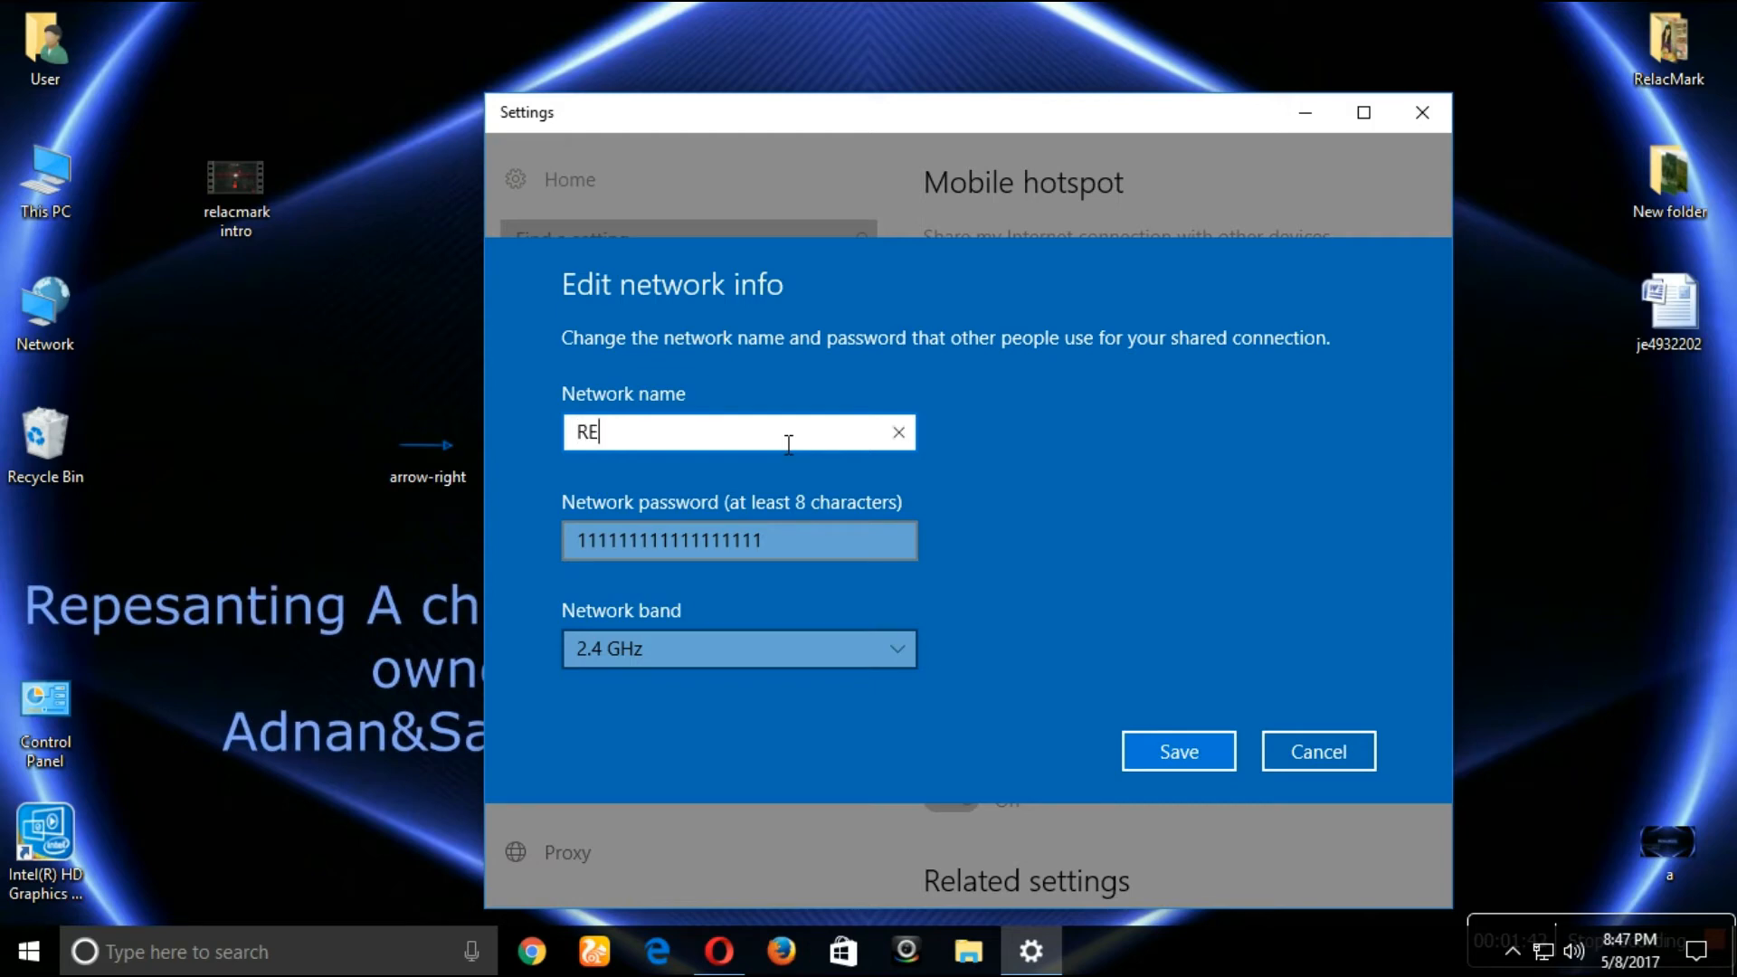
text(elcMa)
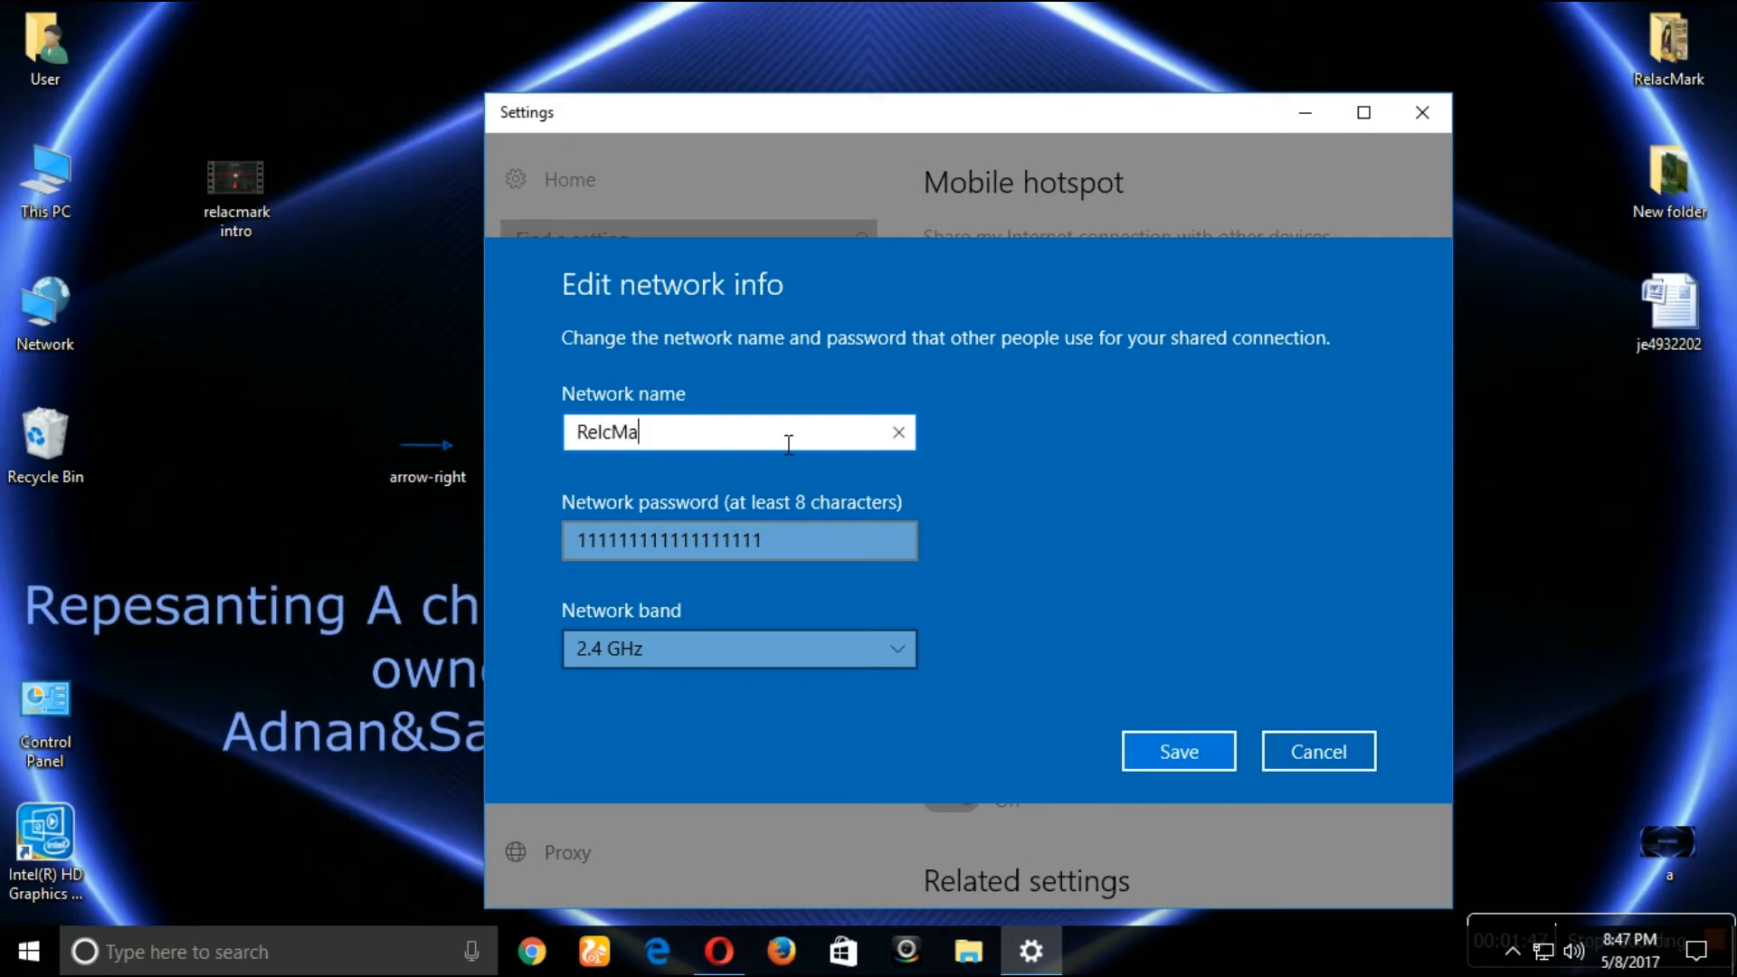
text(rk)
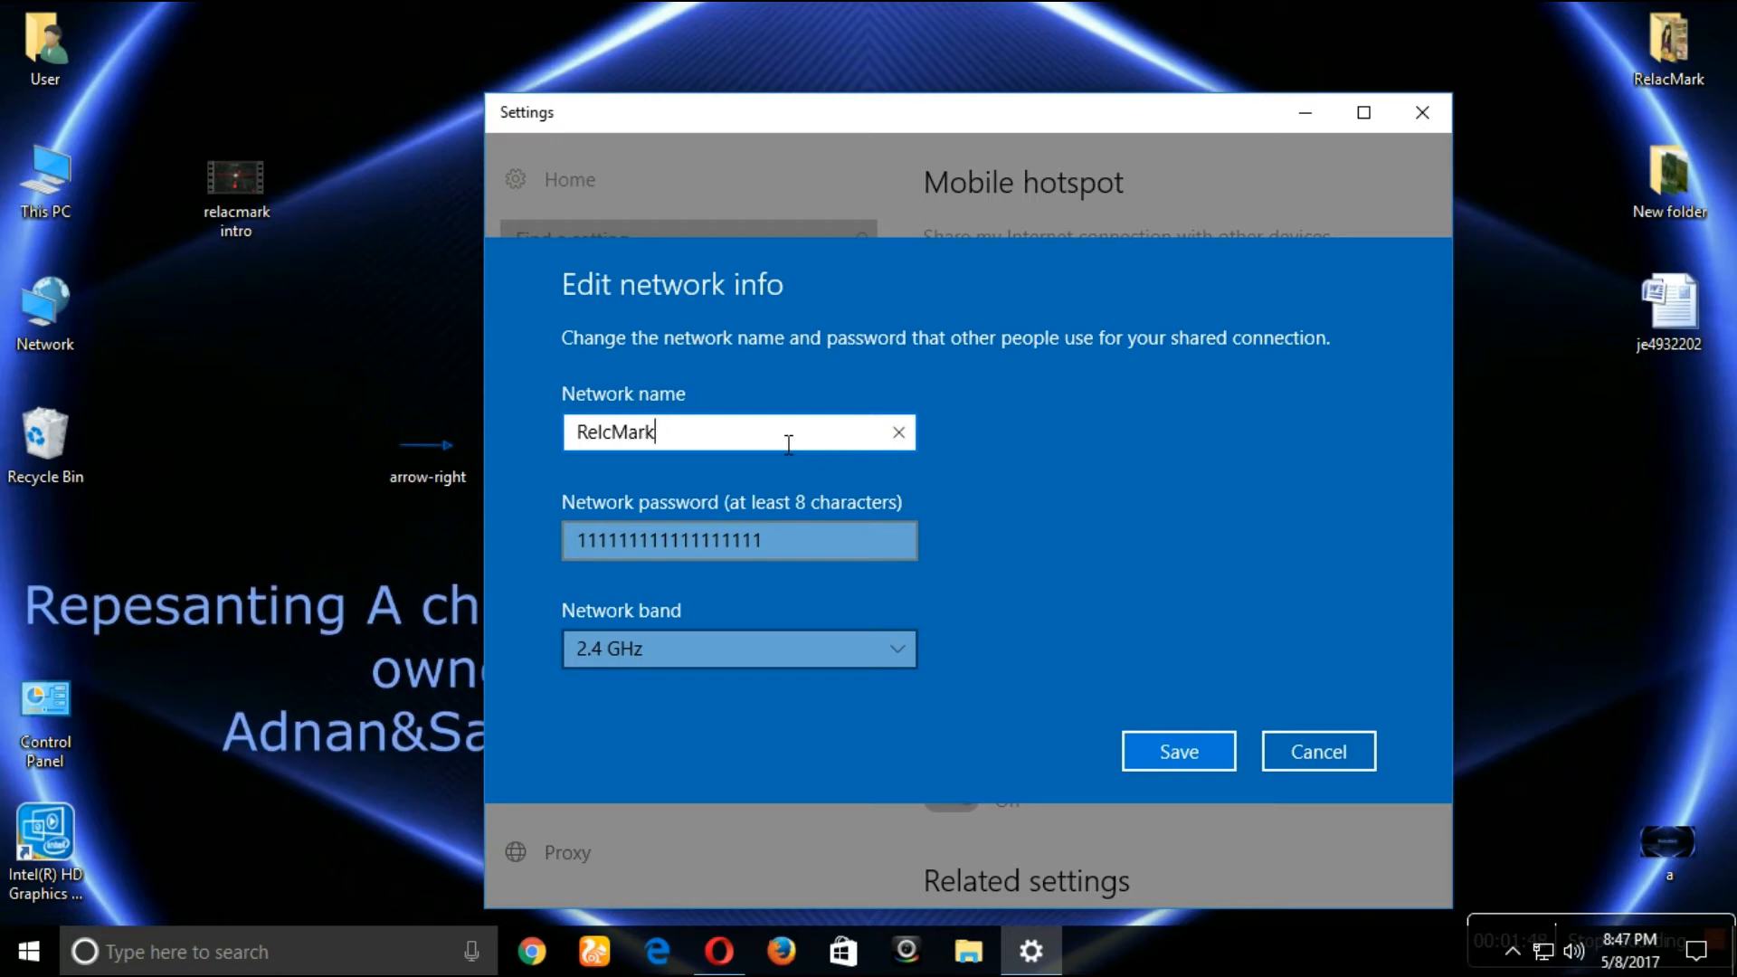
click(731, 540)
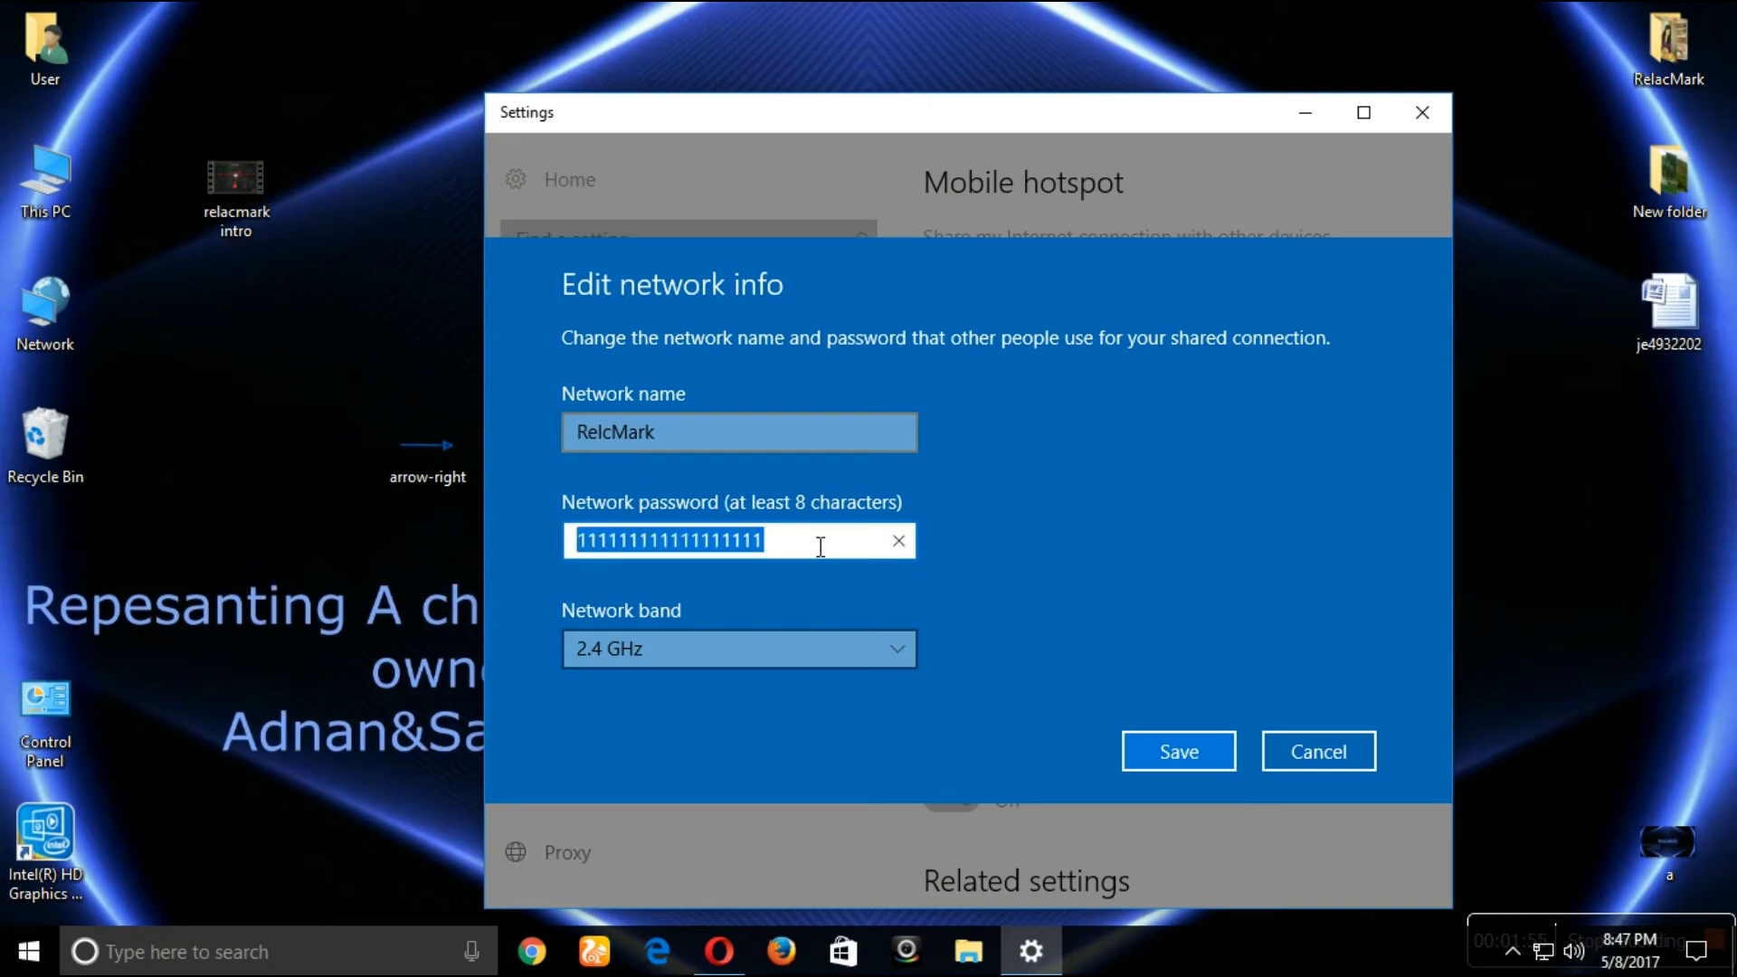
click(899, 541)
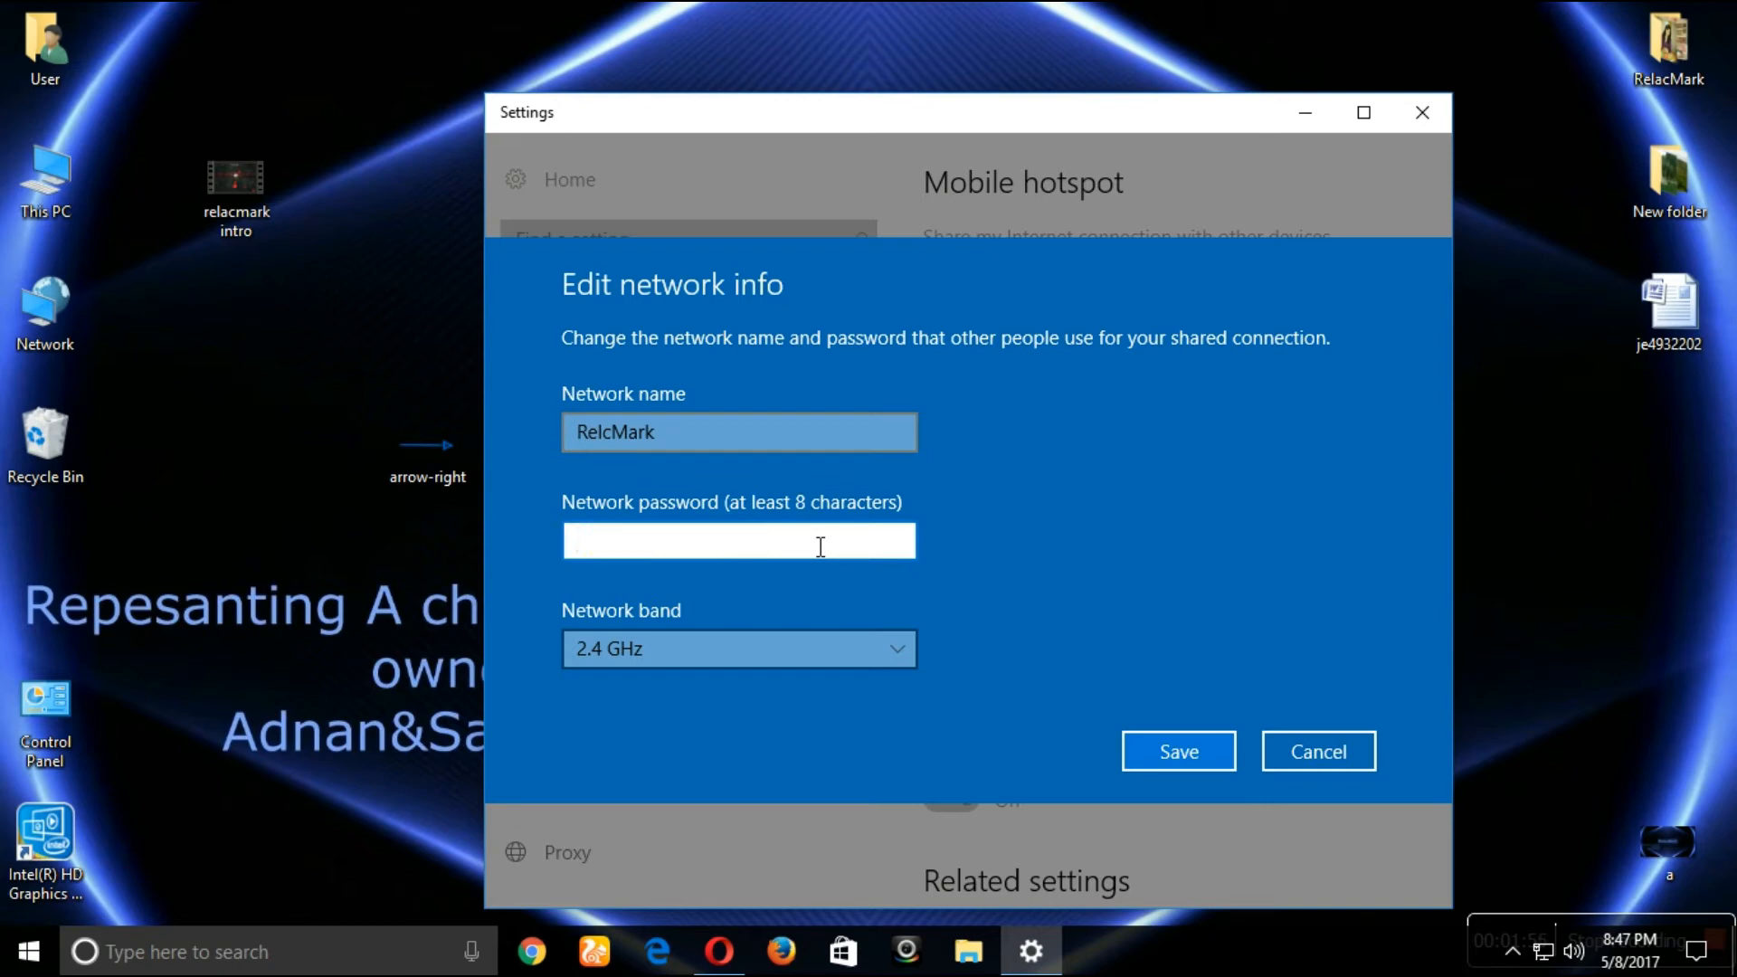
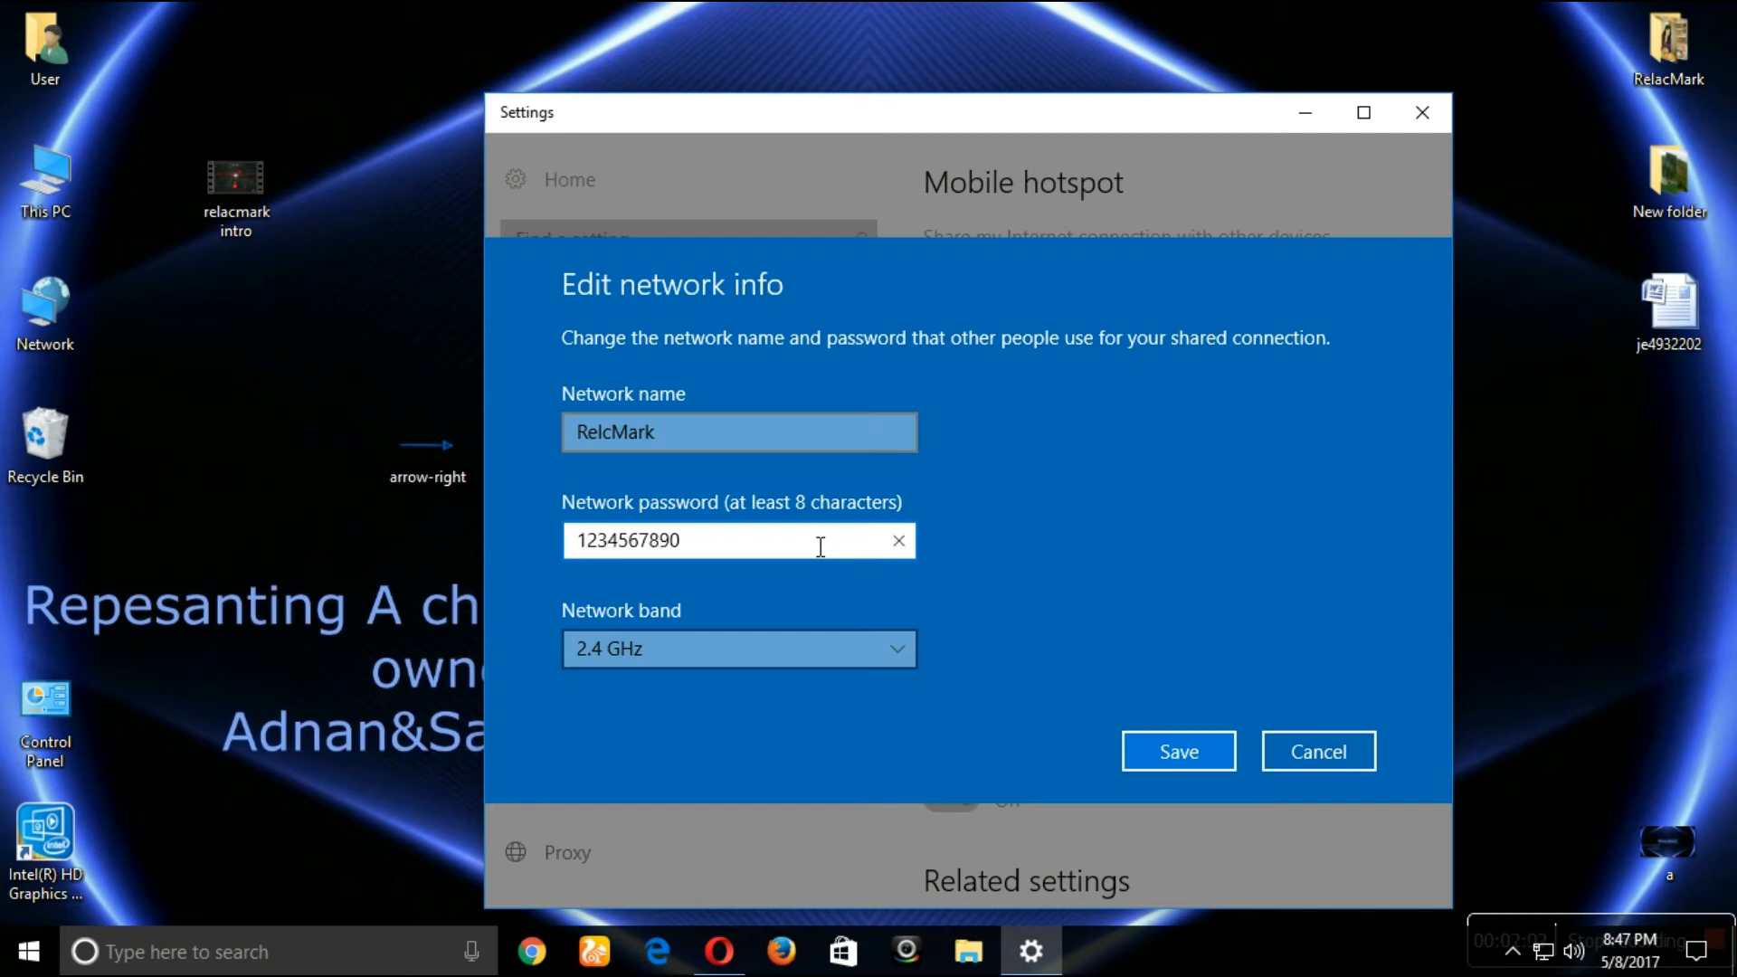
click(738, 648)
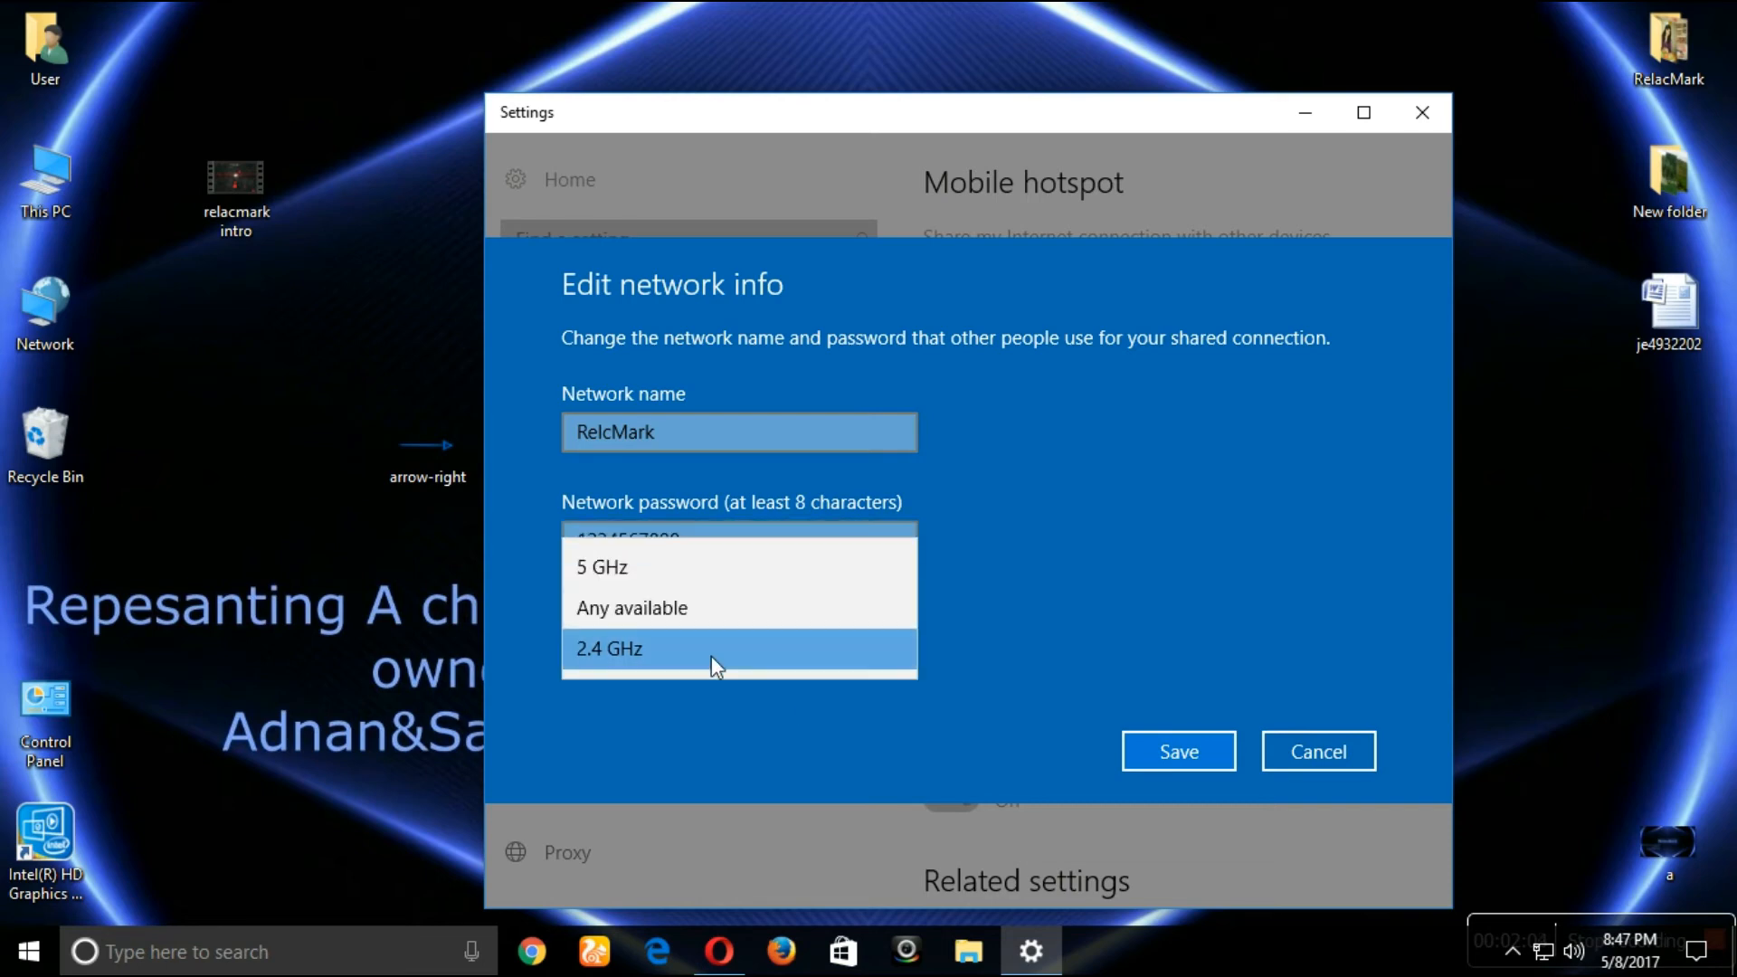
click(630, 608)
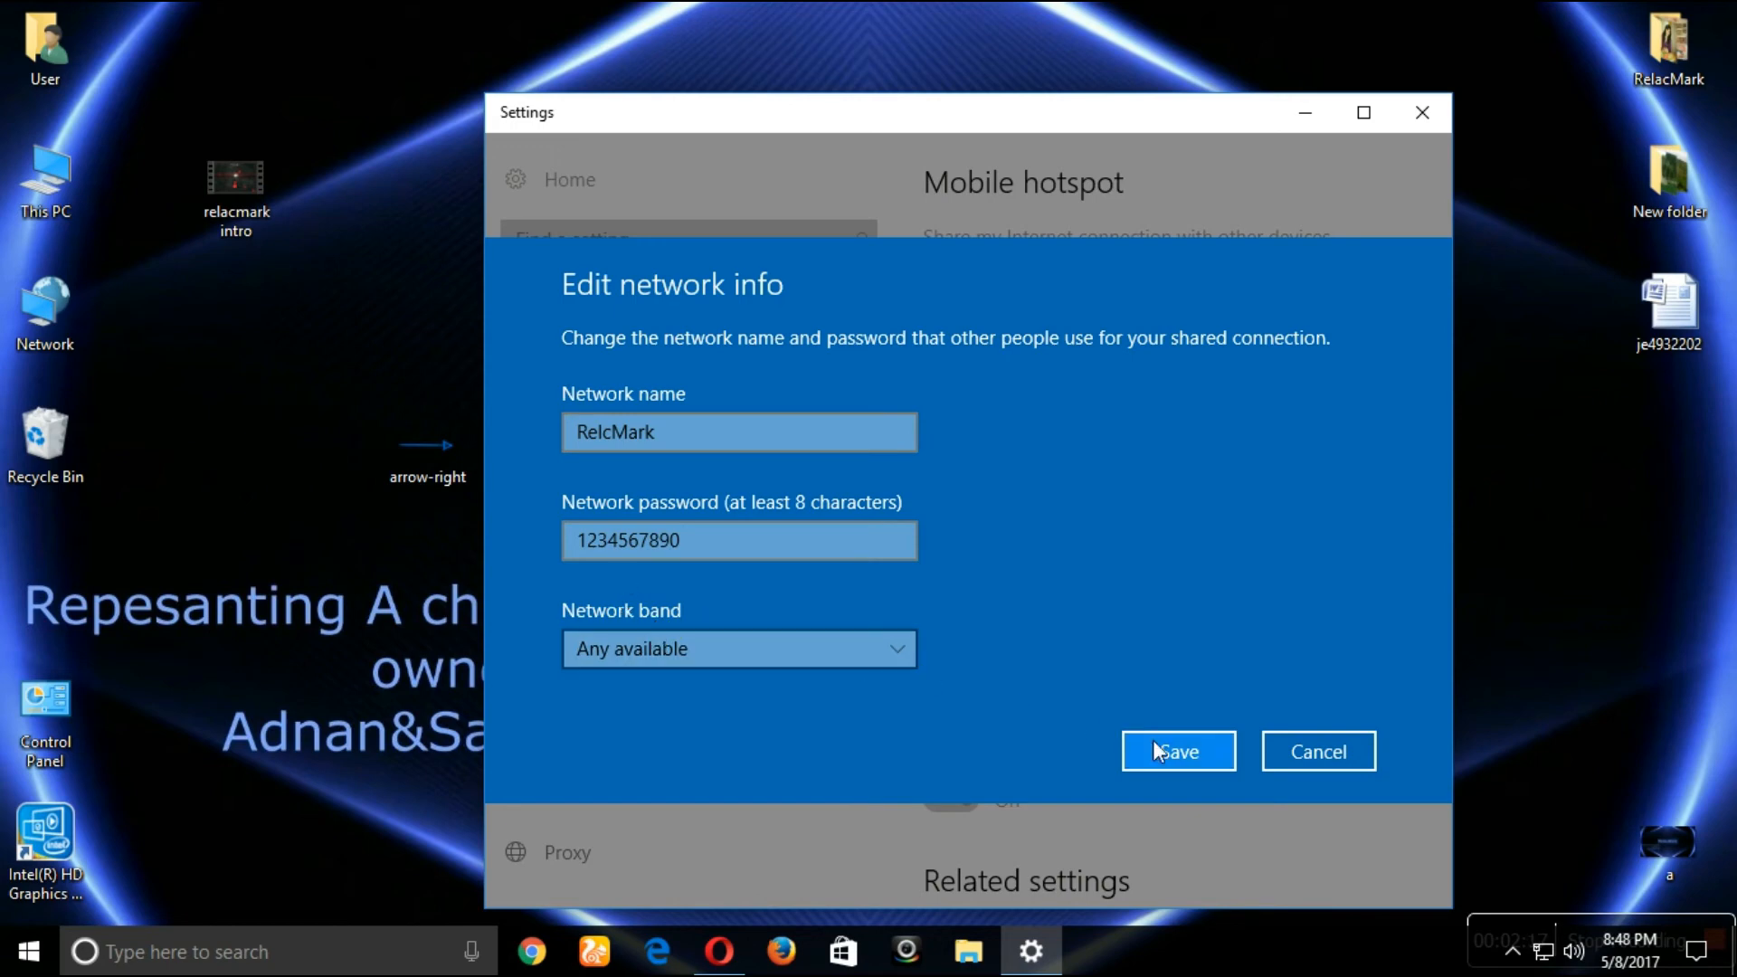
- Save the new hotspot details and turn on sharing the Internet connection
click(1178, 751)
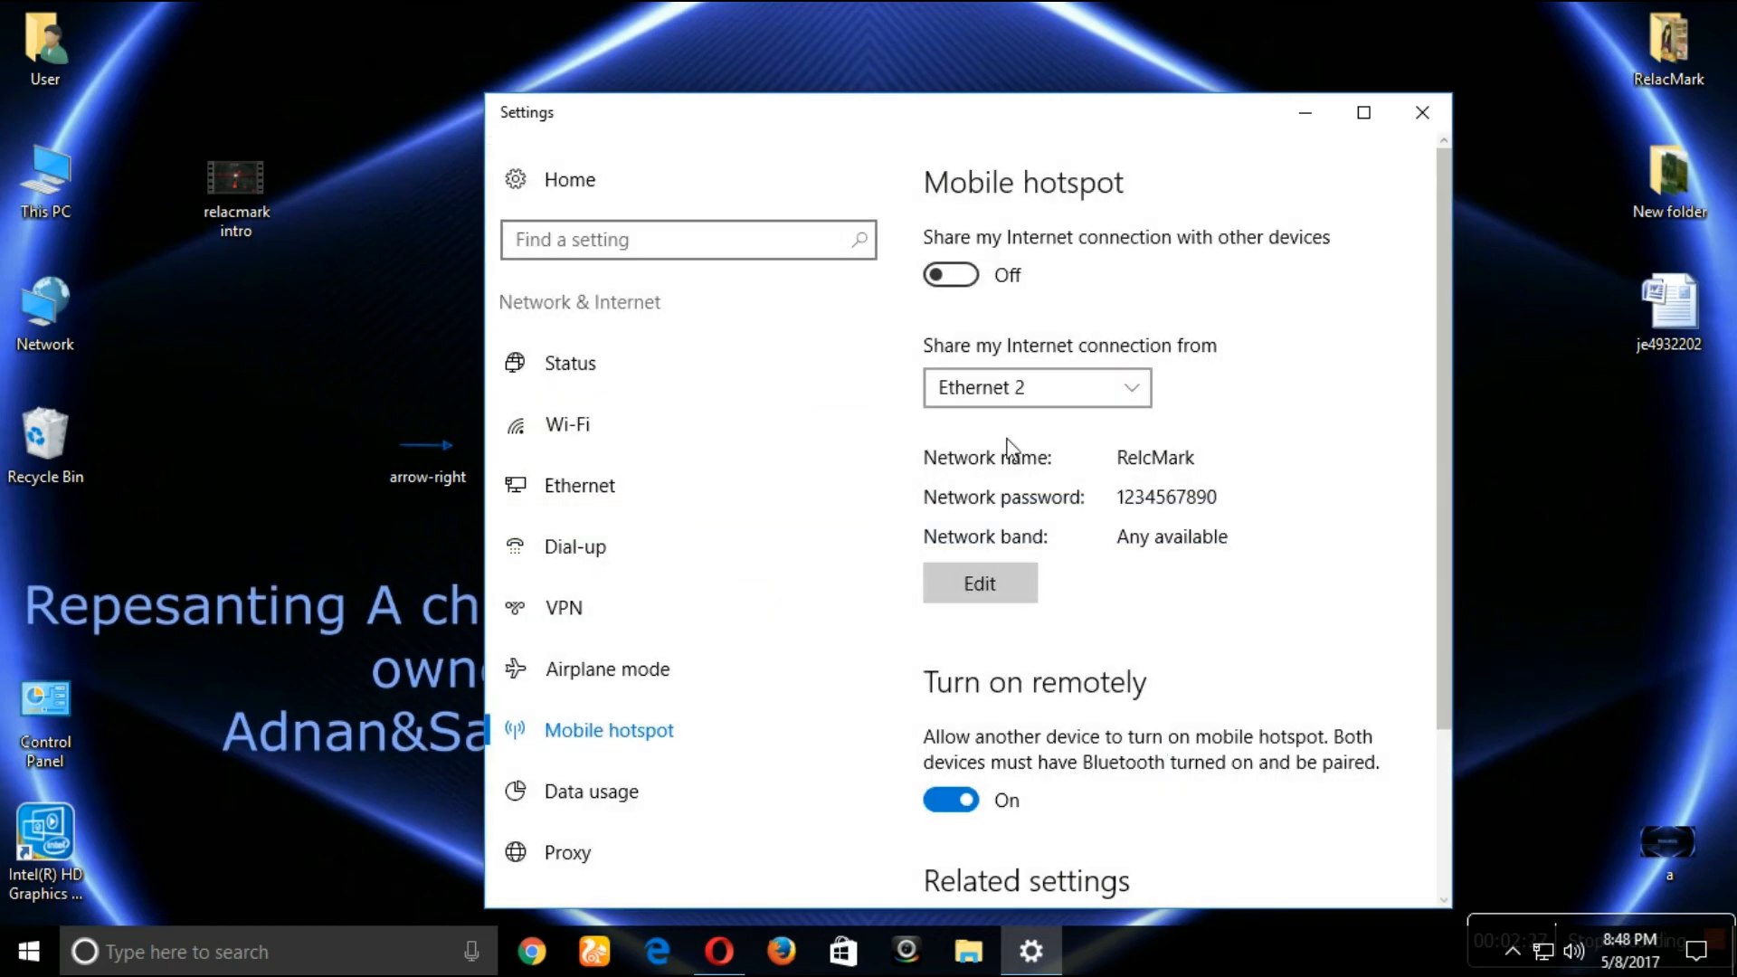
mouse_move(939, 310)
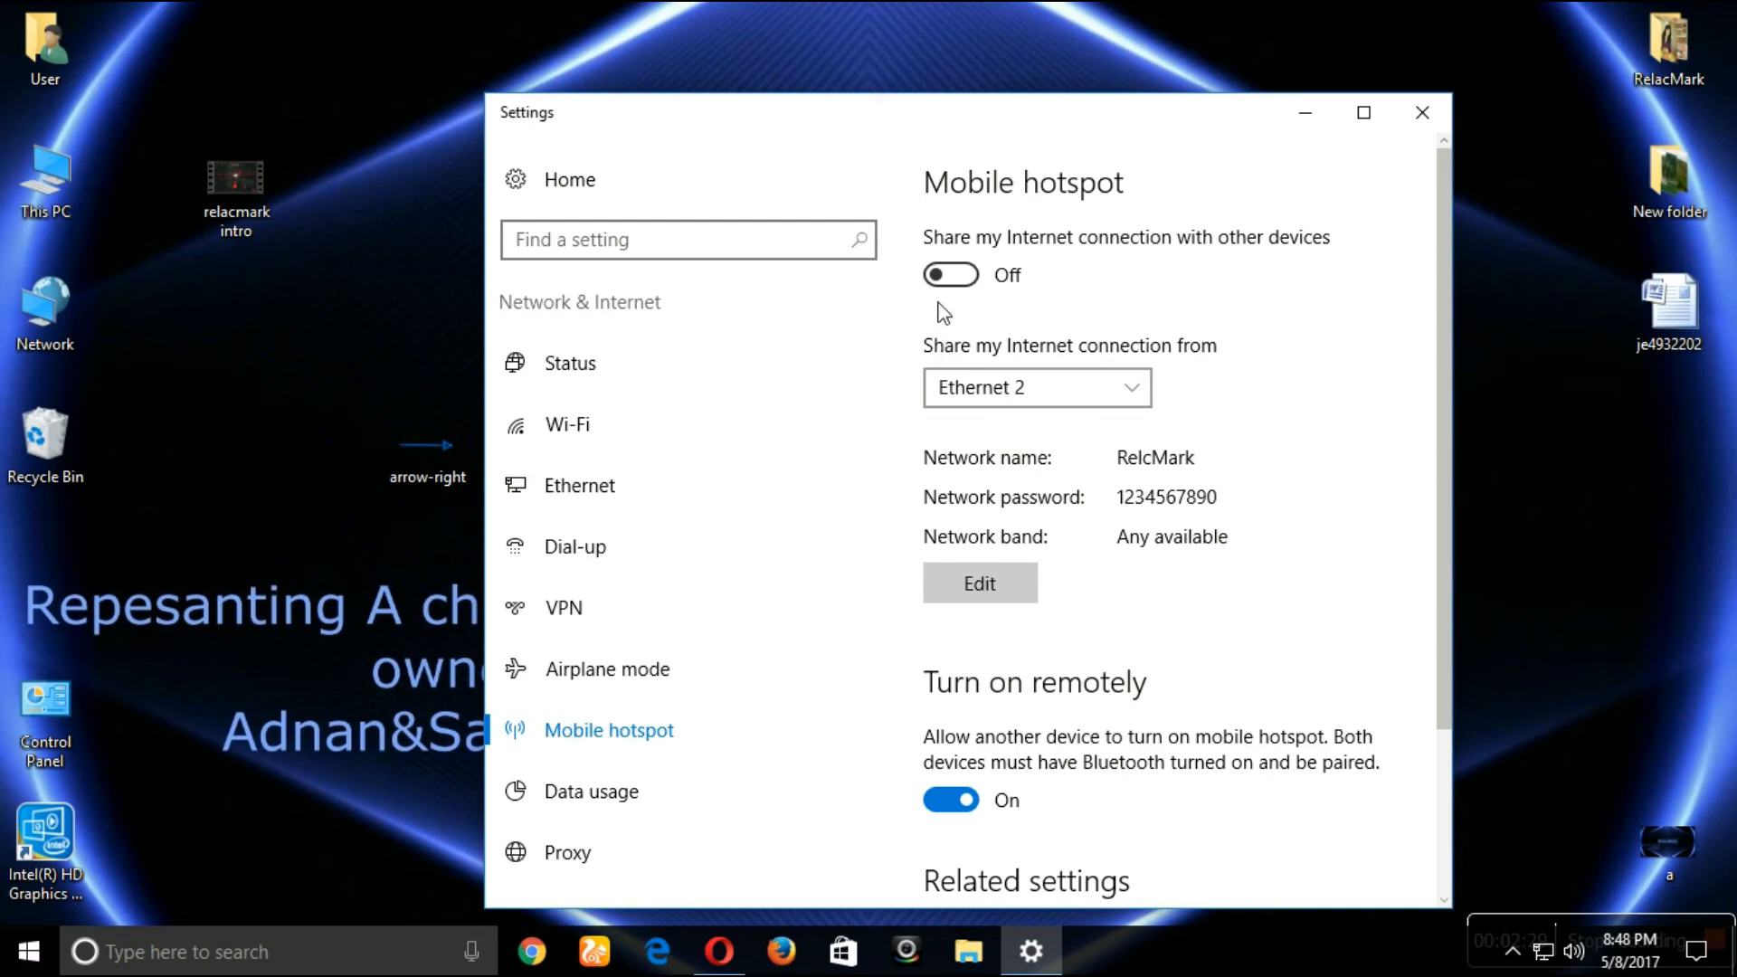
click(950, 275)
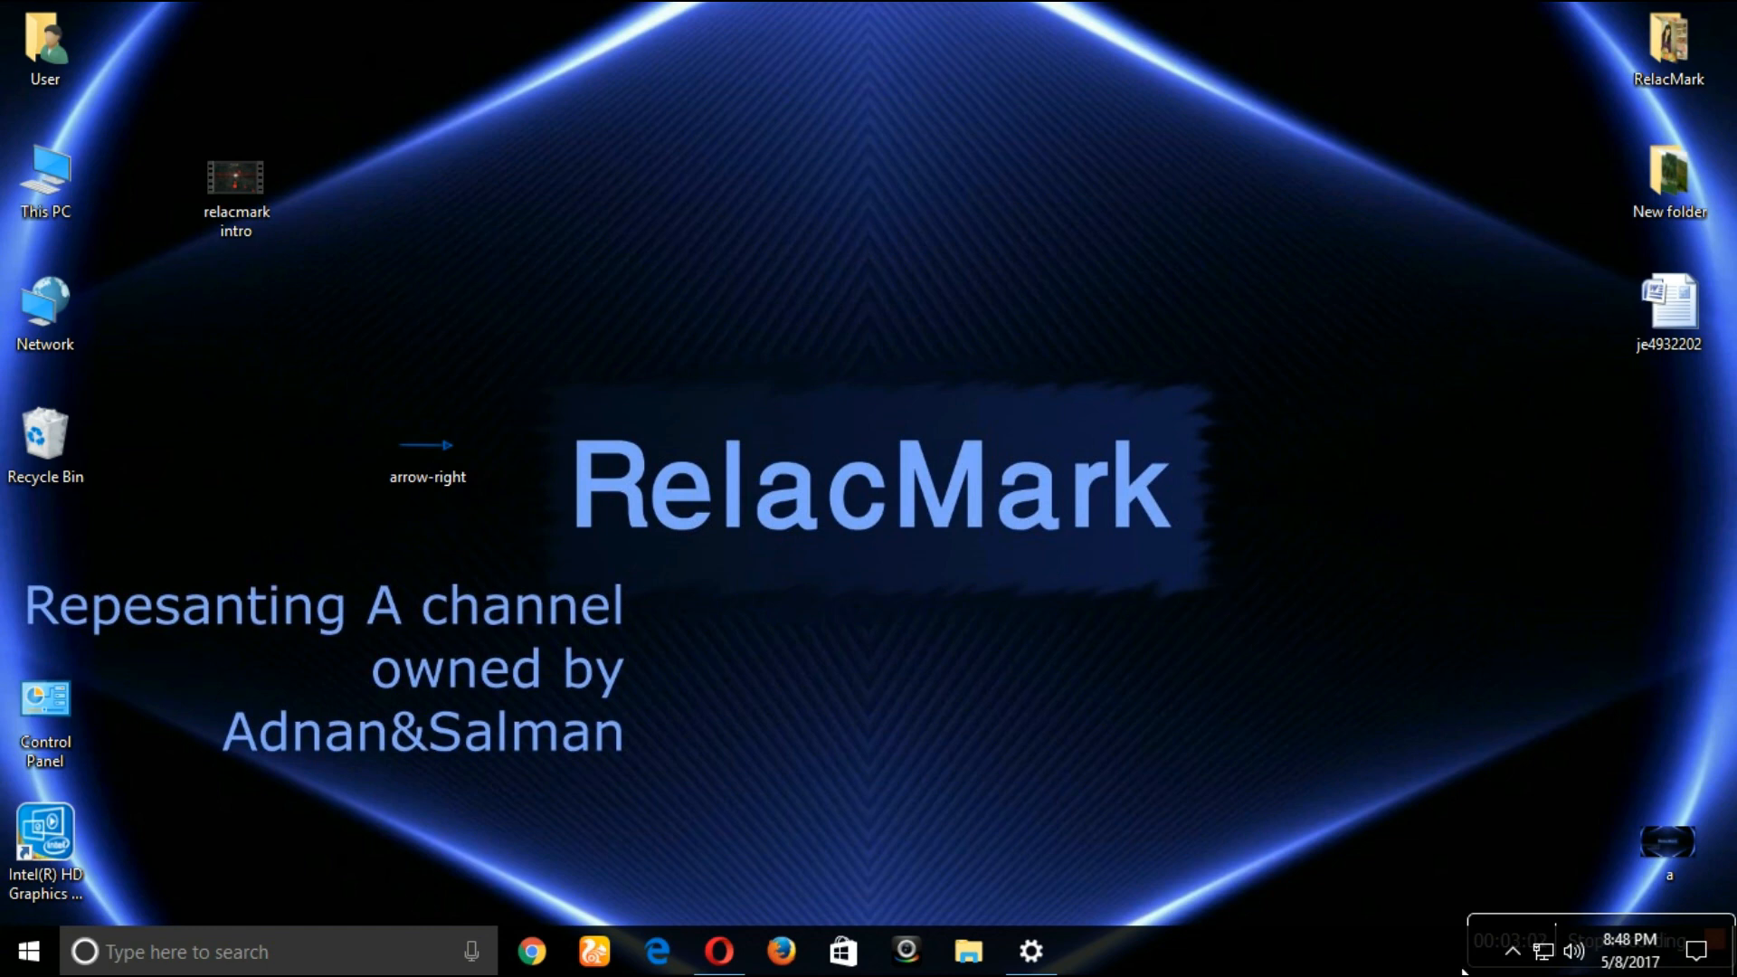
mouse_move(1333, 762)
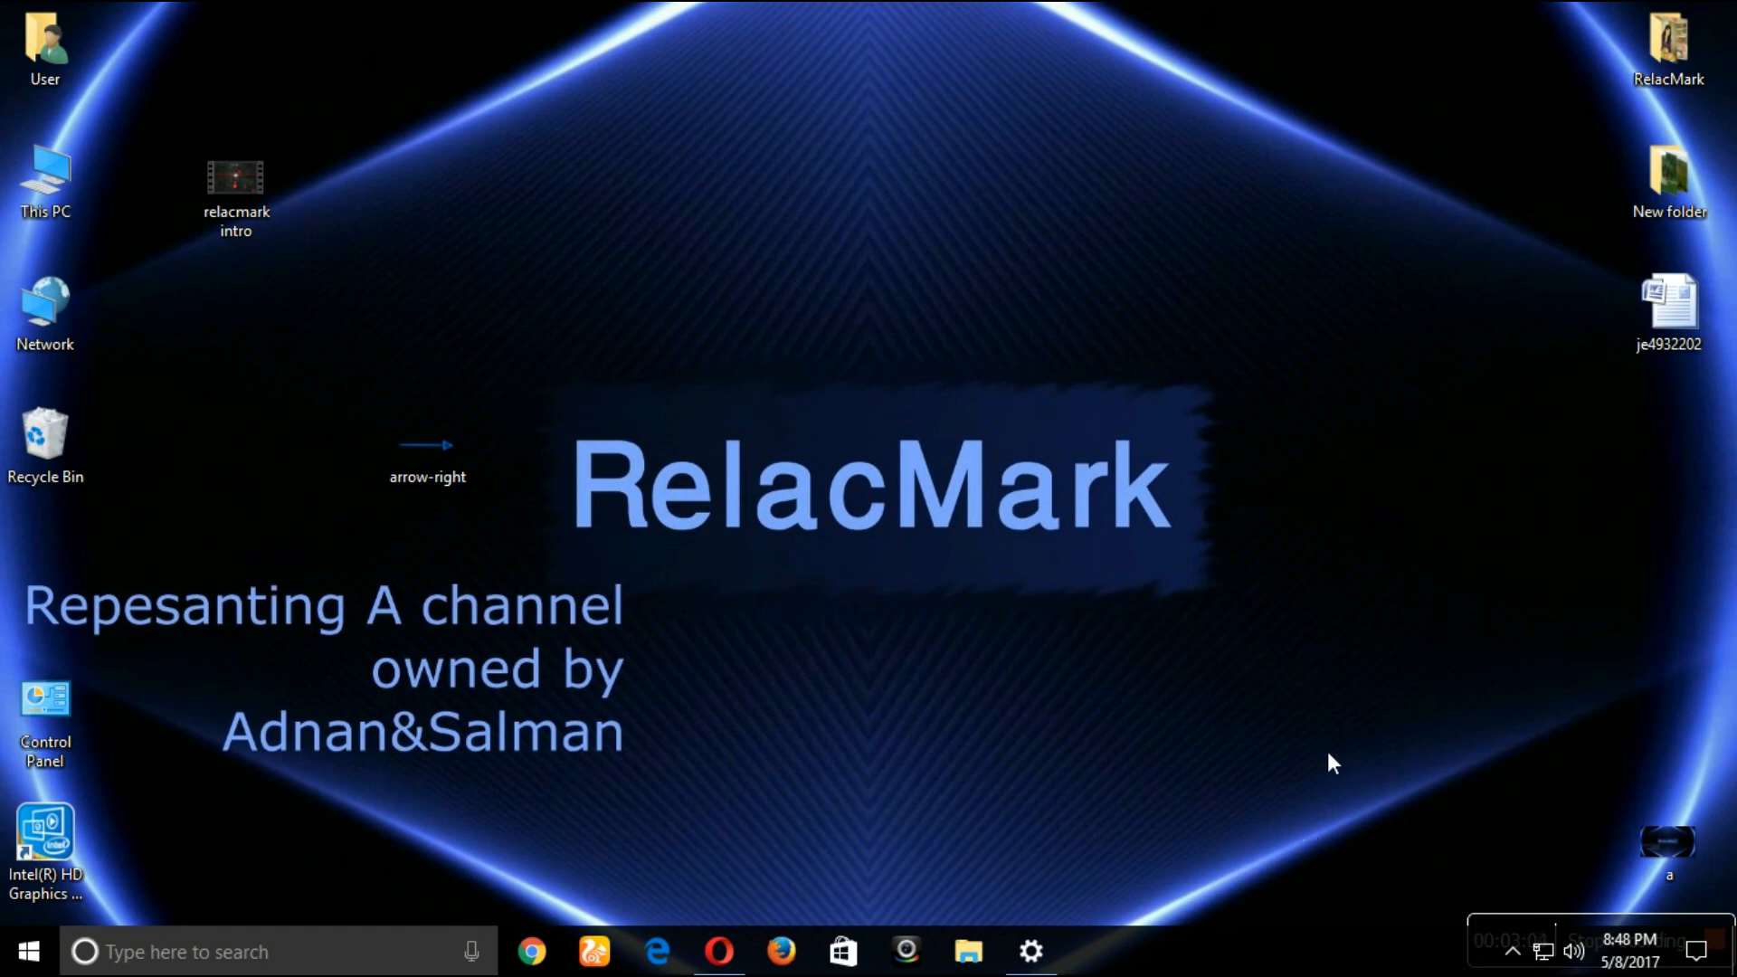